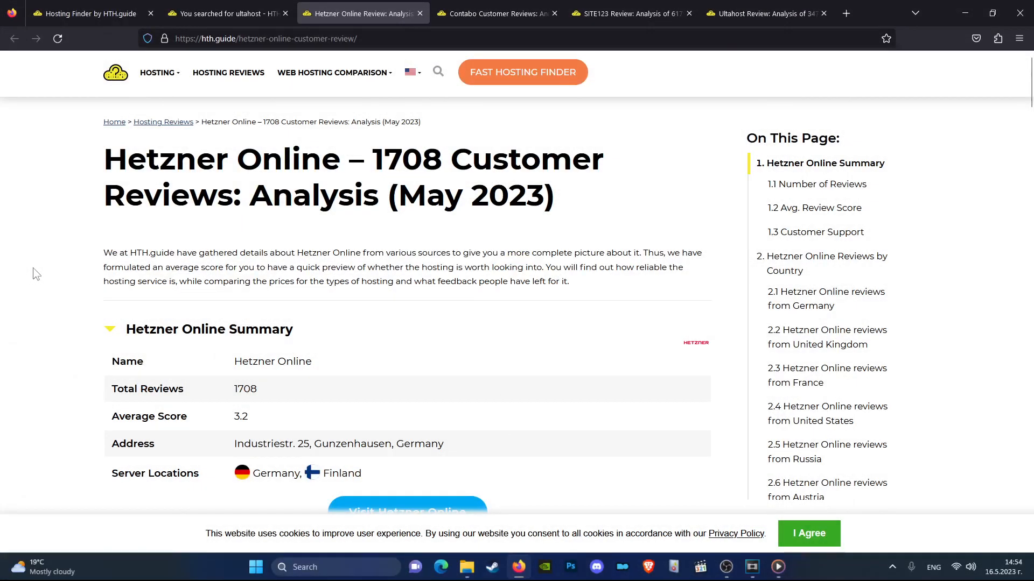
mouse_move(61, 239)
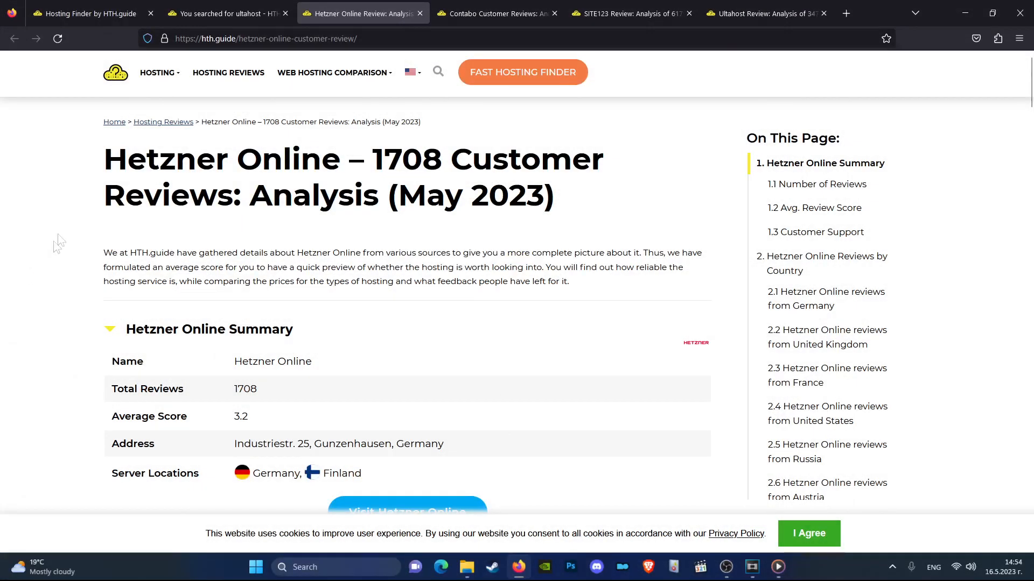
Dismiss the address suggestions and scroll to the Hetzner Online Summary table and its gauges.
double_click(165, 158)
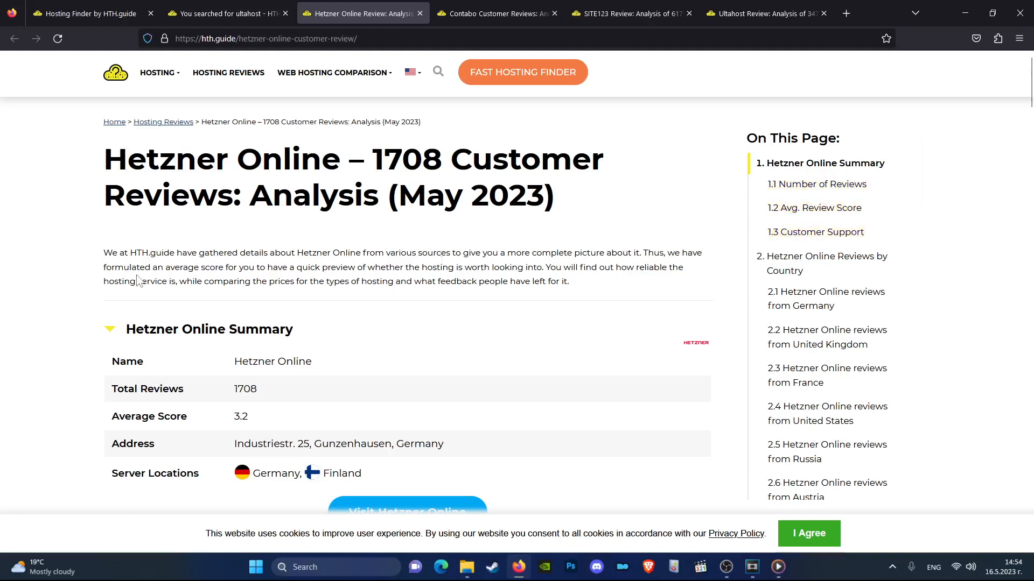
click(264, 38)
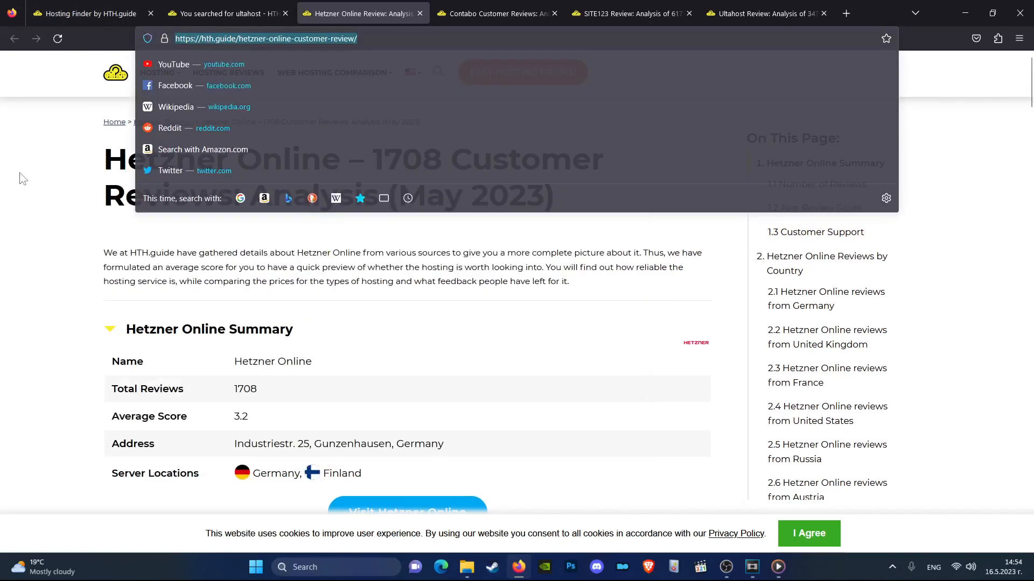
click(419, 267)
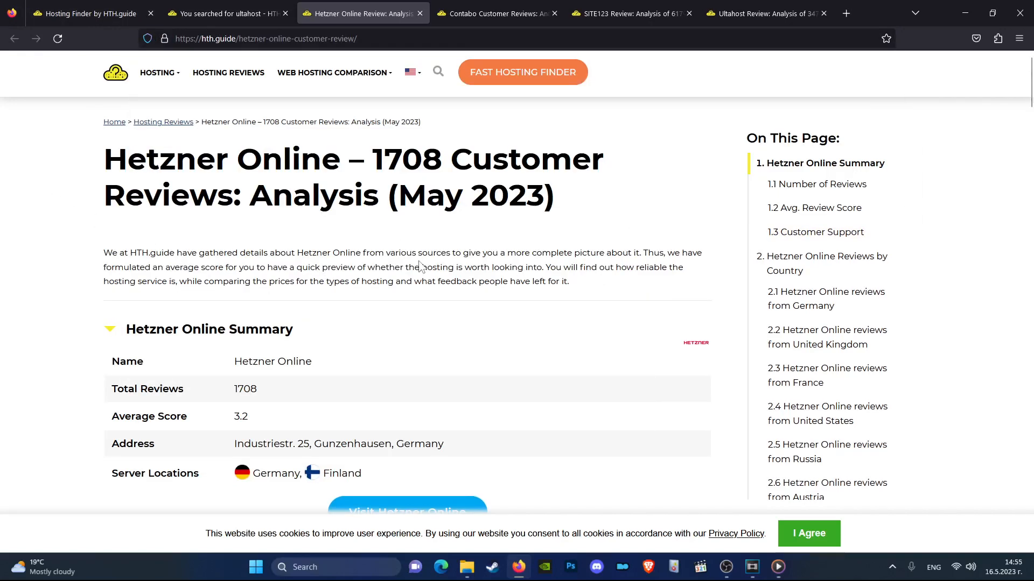
scroll(down, 3)
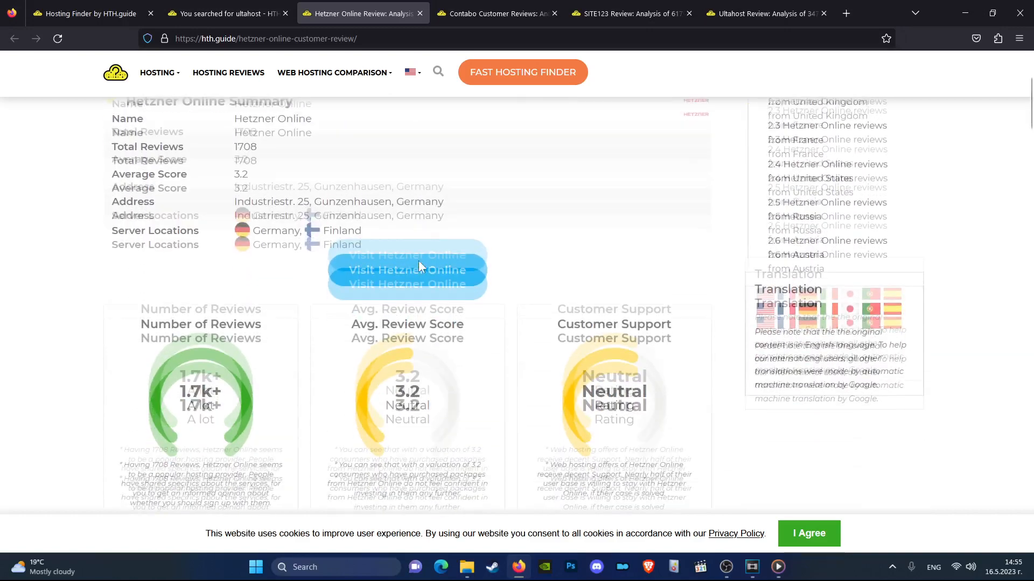
scroll(down, 3)
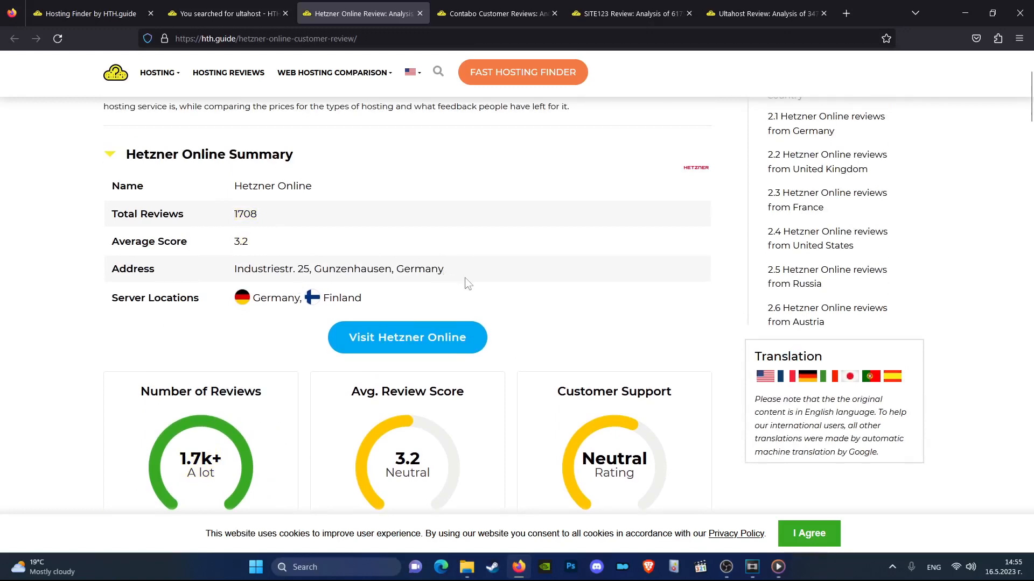
mouse_move(475, 294)
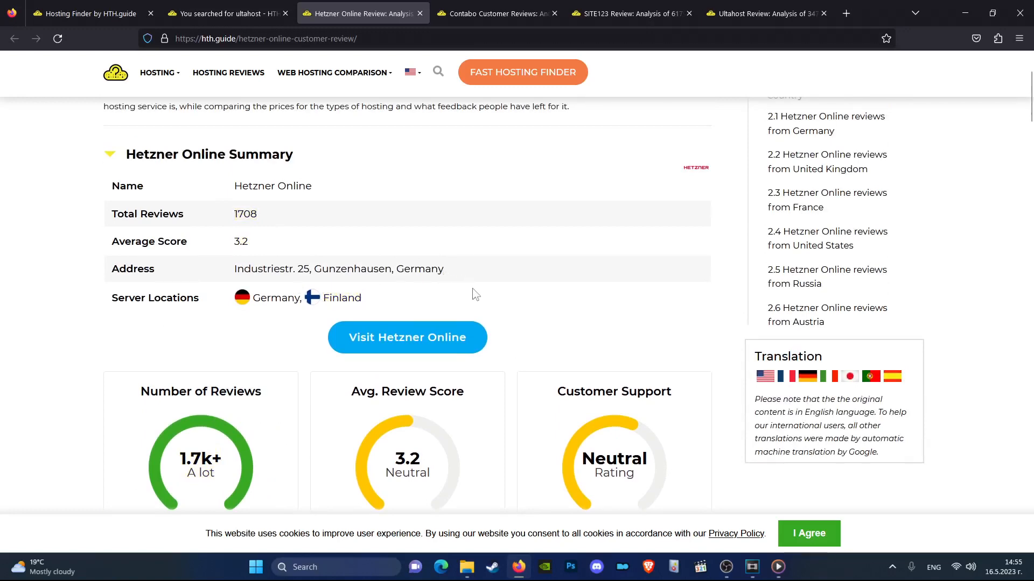
Scroll past the Reviews by Country cards to the Information Score and Conclusion sections.
scroll(down, 3)
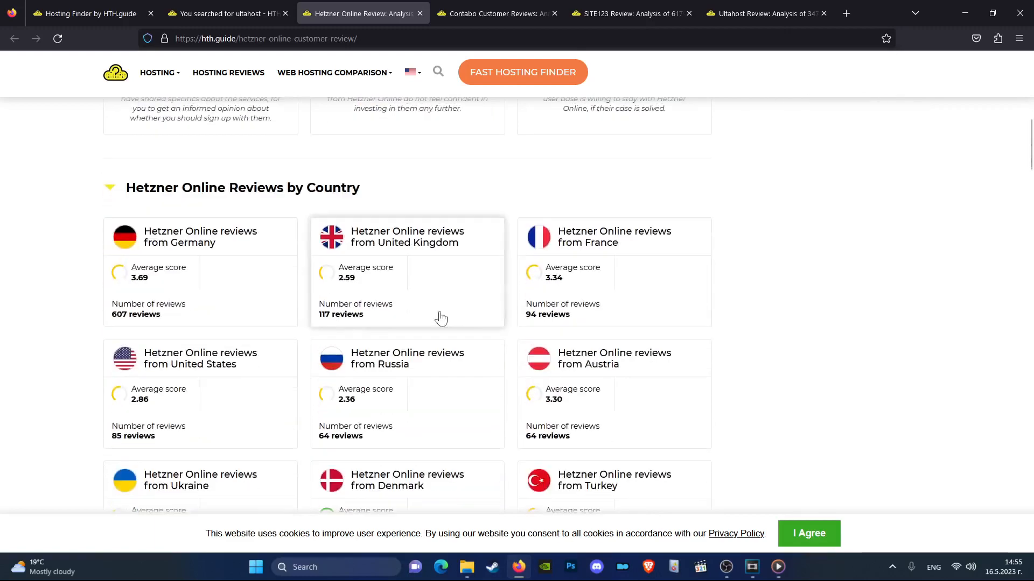
scroll(down, 3)
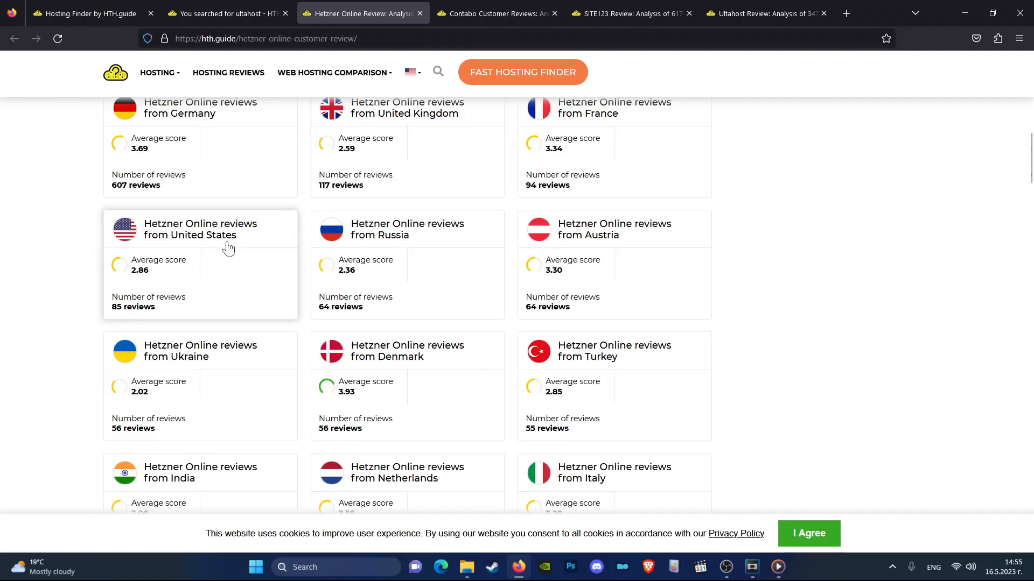
mouse_move(427, 315)
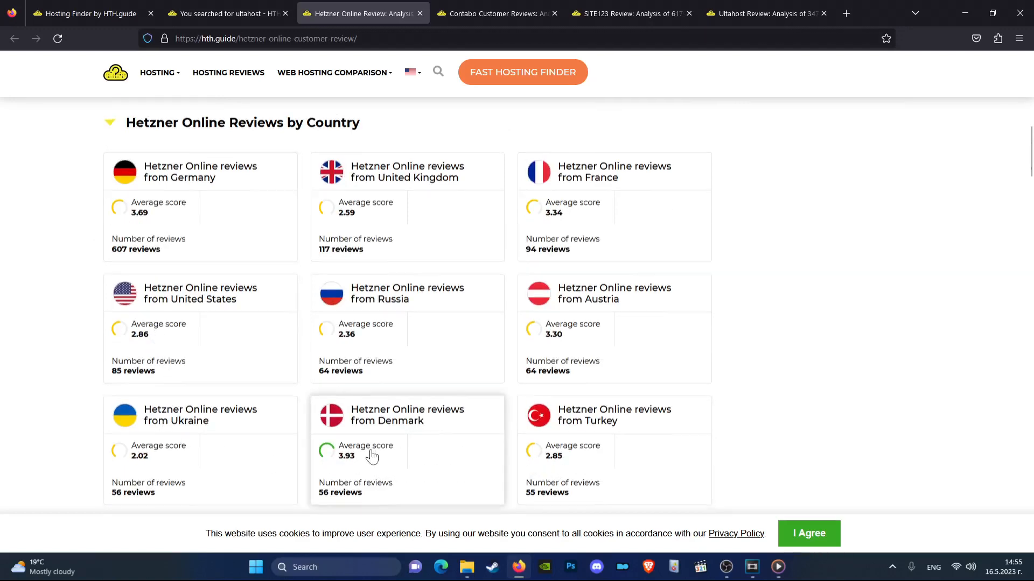
scroll(down, 3)
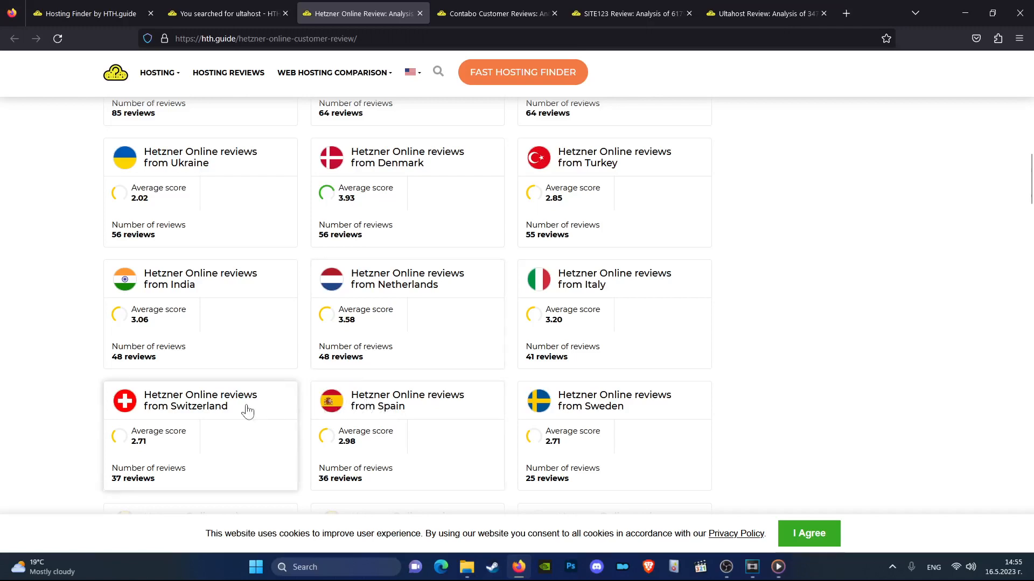
scroll(down, 3)
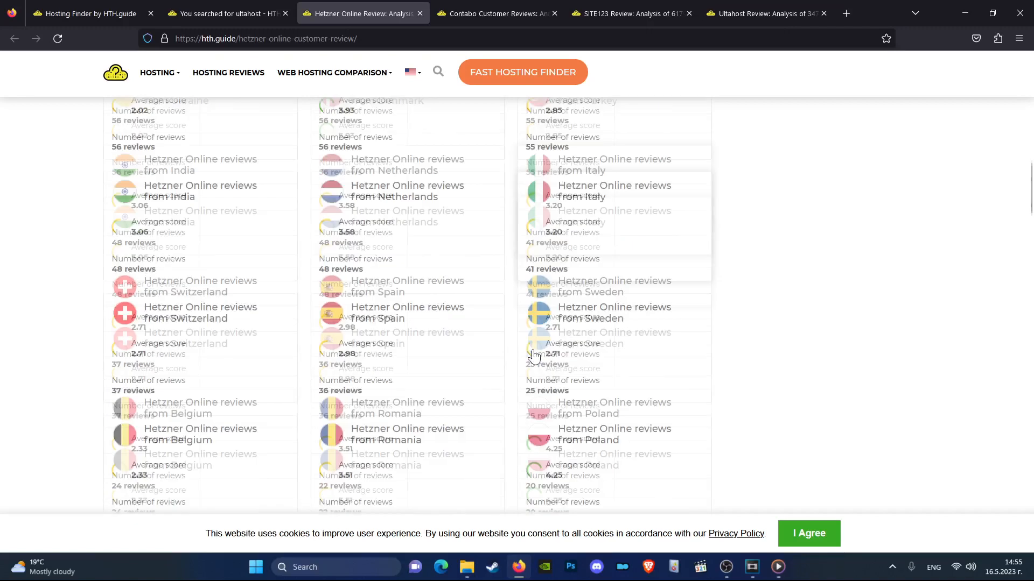
scroll(down, 3)
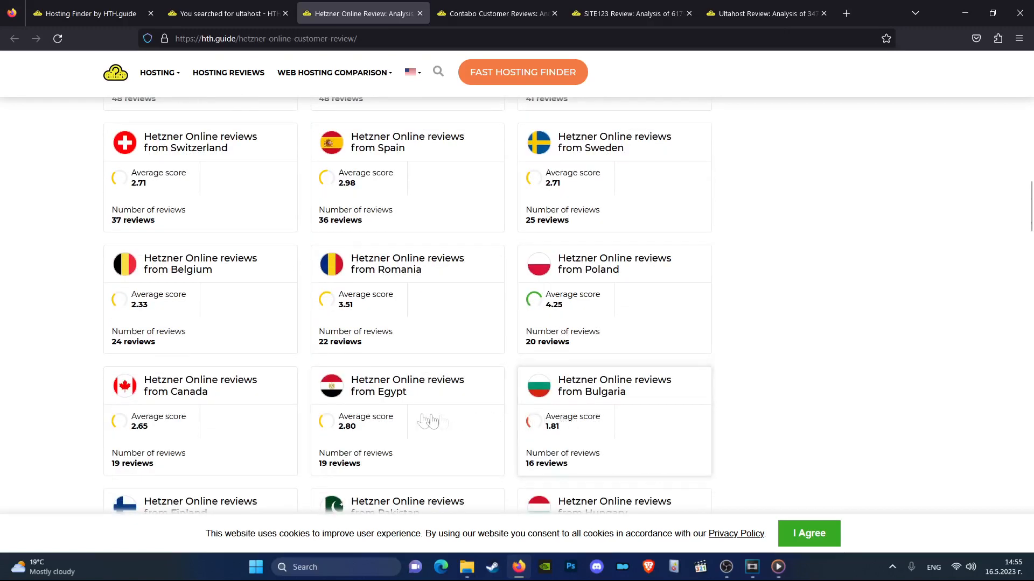
scroll(down, 3)
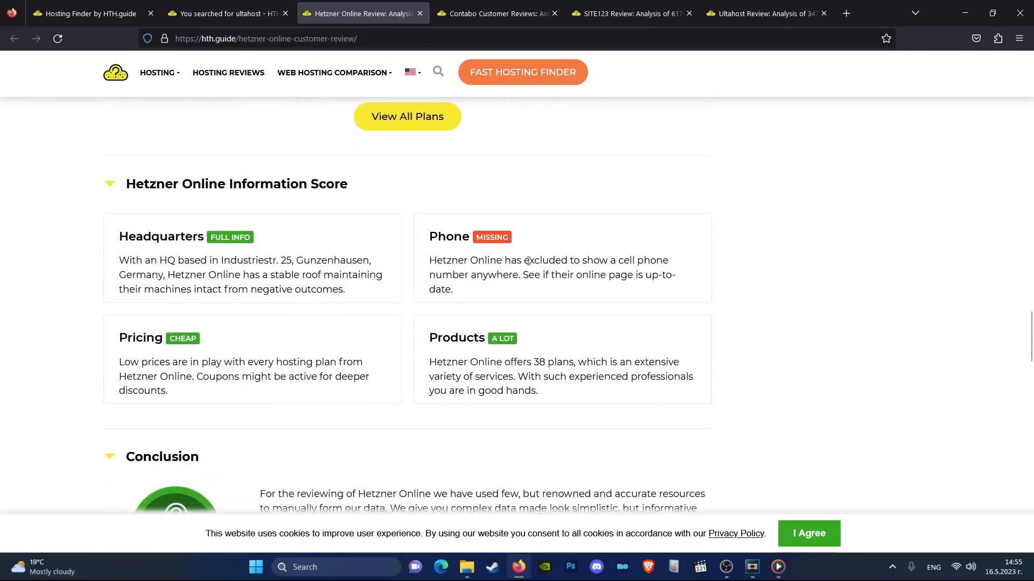
Highlight the Hetzner Online review page's URL in the address bar.
scroll(down, 3)
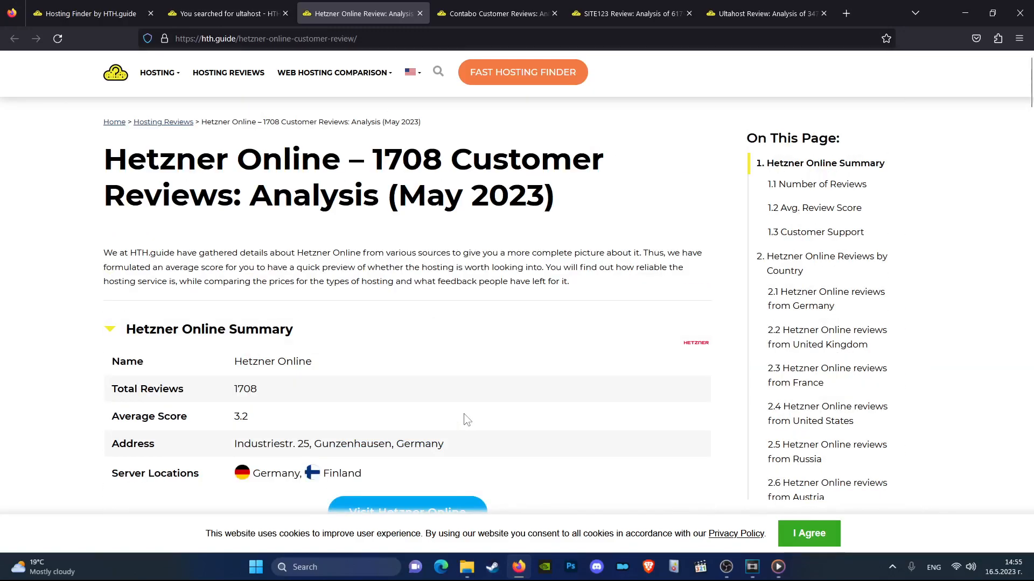
click(264, 39)
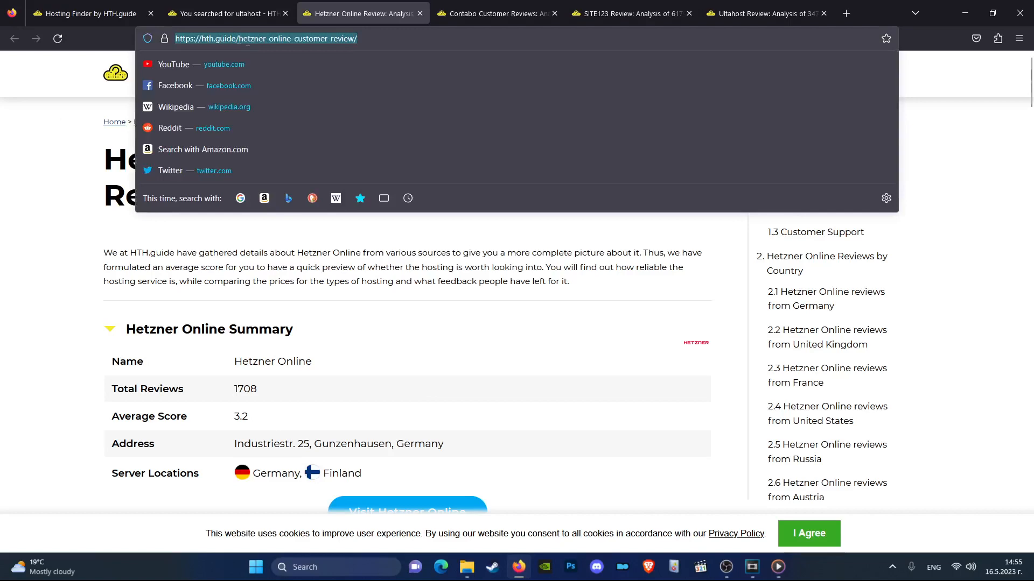